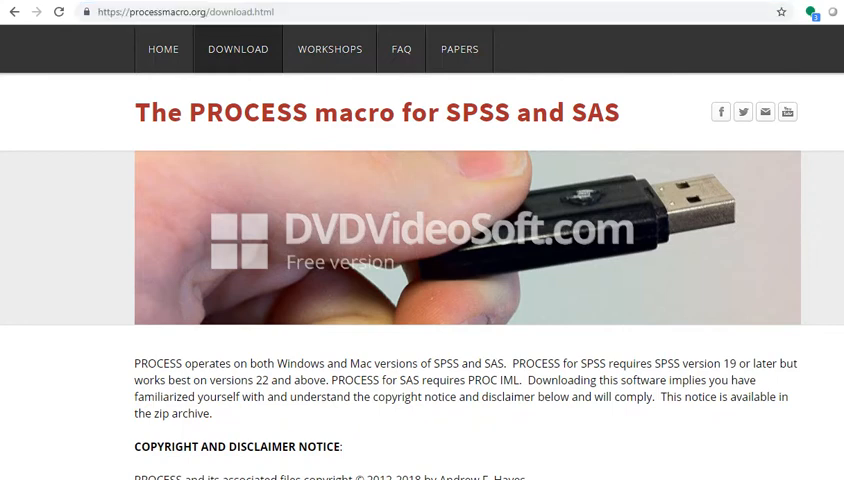
Download the processv32.zip archive from the processmacro.org download page
scroll("down", 3)
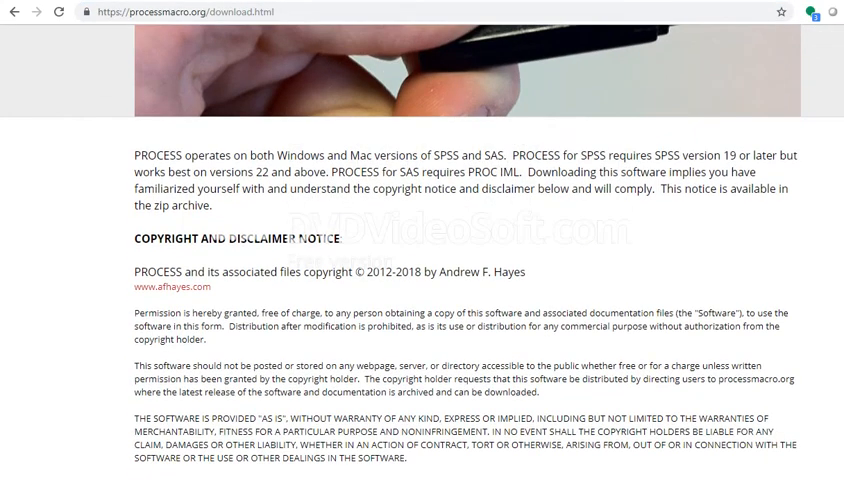
scroll("down", 3)
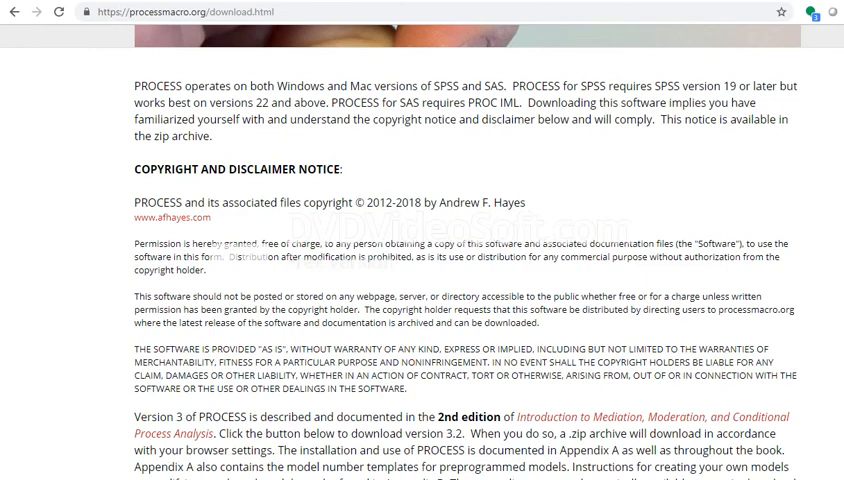
scroll("down", 3)
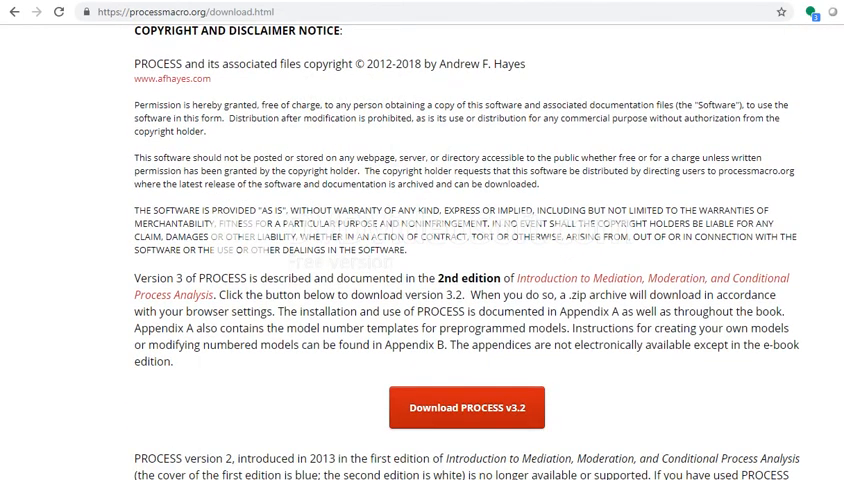
scroll("down", 3)
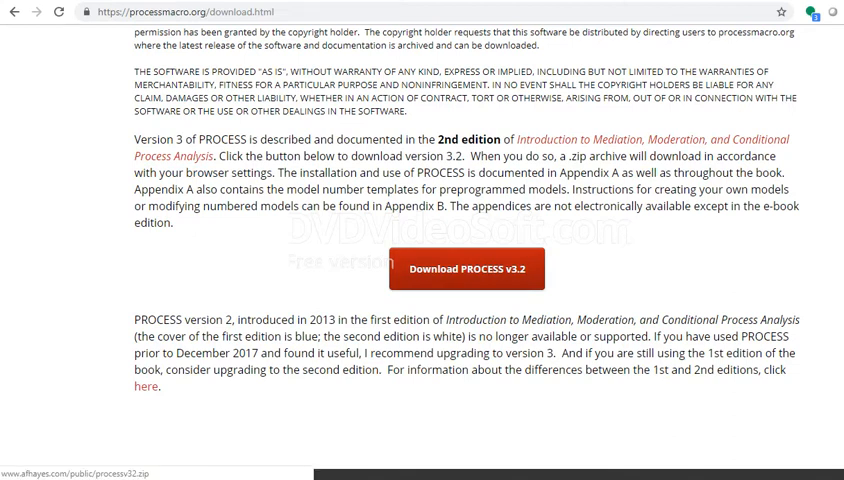
left_click(466, 268)
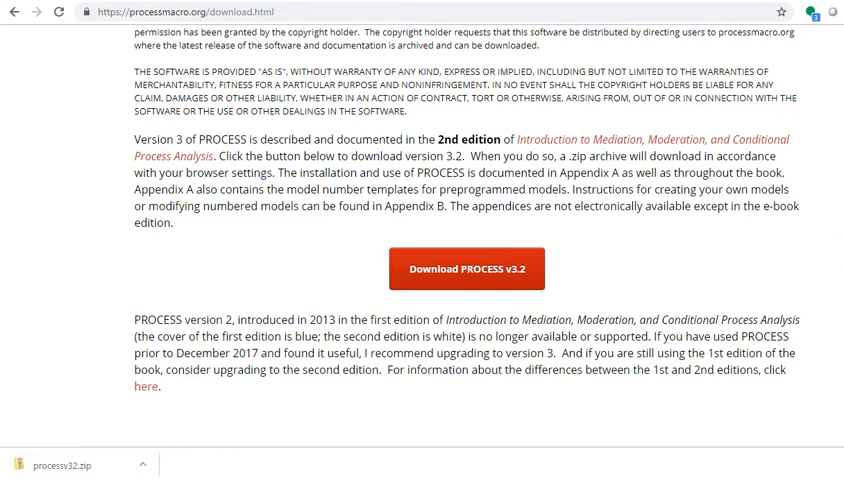
Open the downloaded processv32 archive and enter the PROCESS v3.2 for SPSS folder
left_click(466, 268)
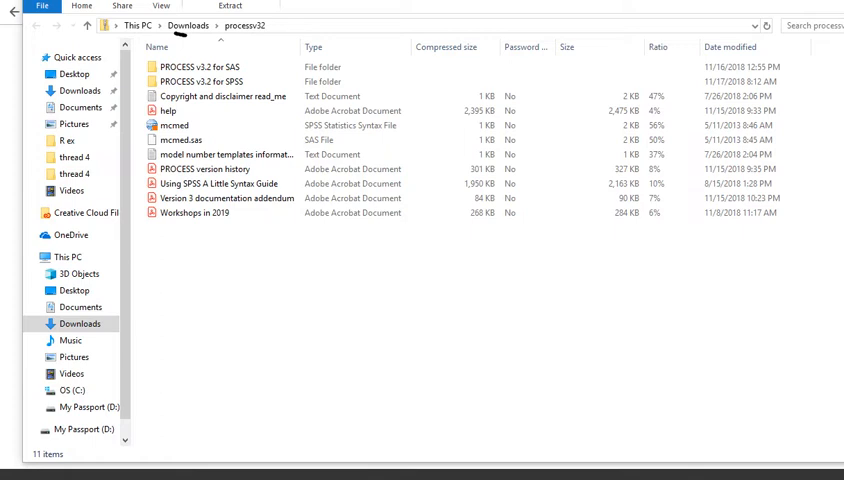
left_click(230, 96)
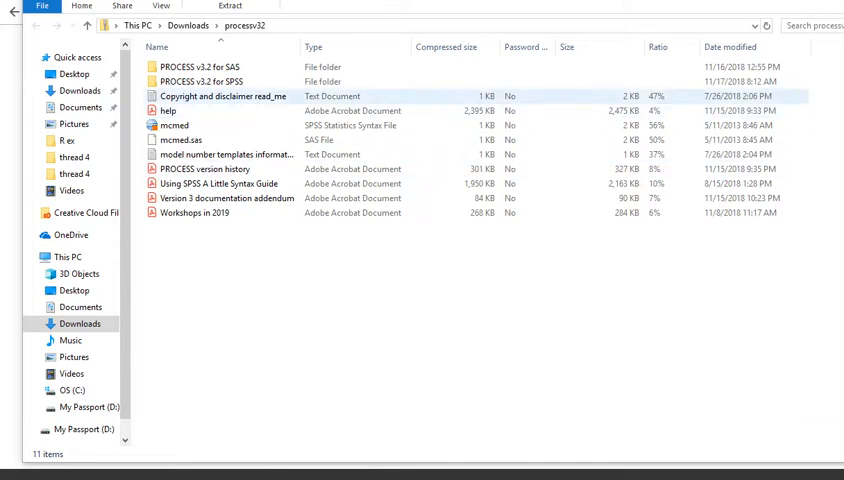
left_click(204, 80)
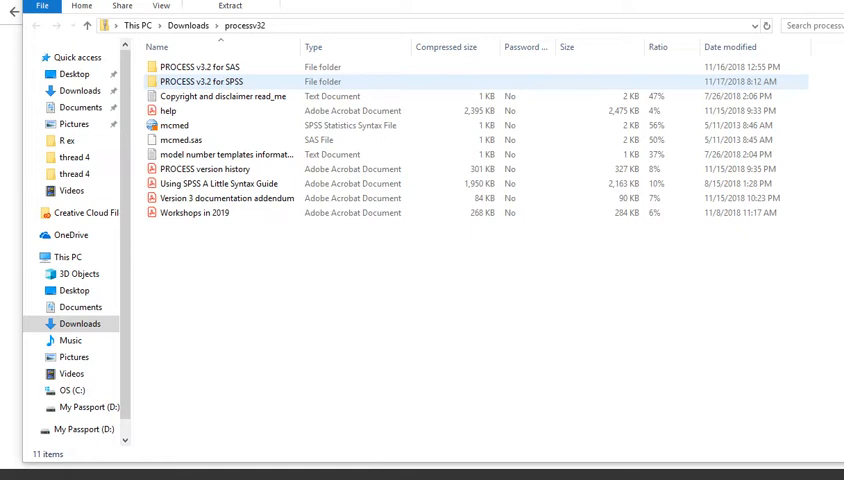
double_click(200, 82)
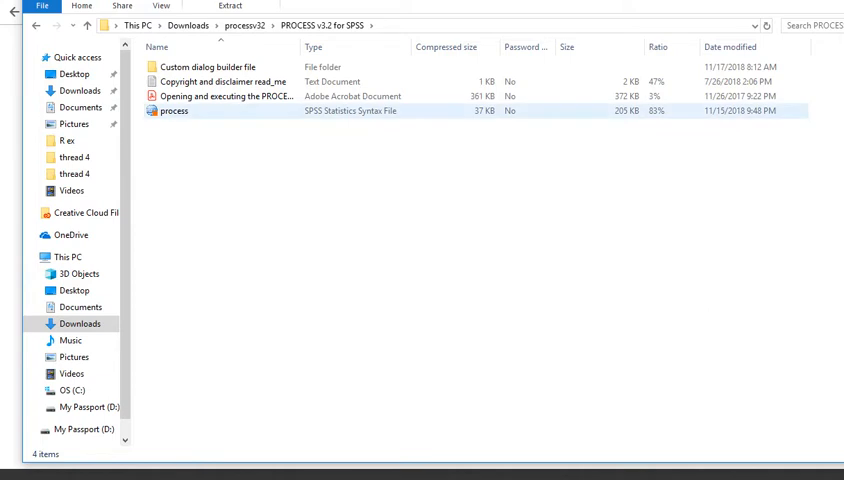
Enter the Custom dialog builder file folder holding the process dialog file
left_click(222, 80)
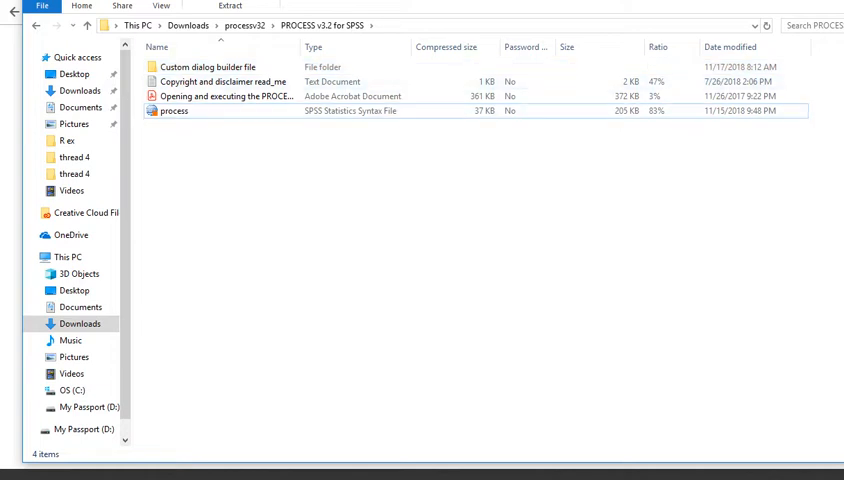
left_click(210, 68)
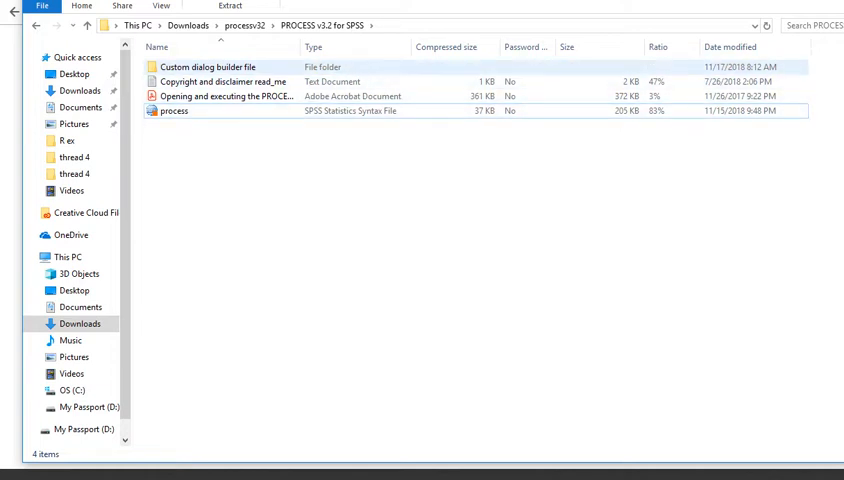
double_click(208, 68)
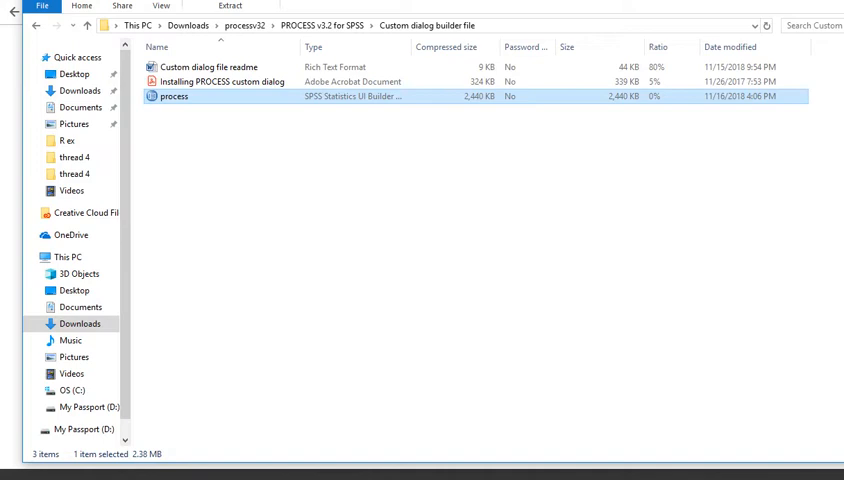
Copy the process .spd file out of the archive into the Downloads folder
right_click(172, 96)
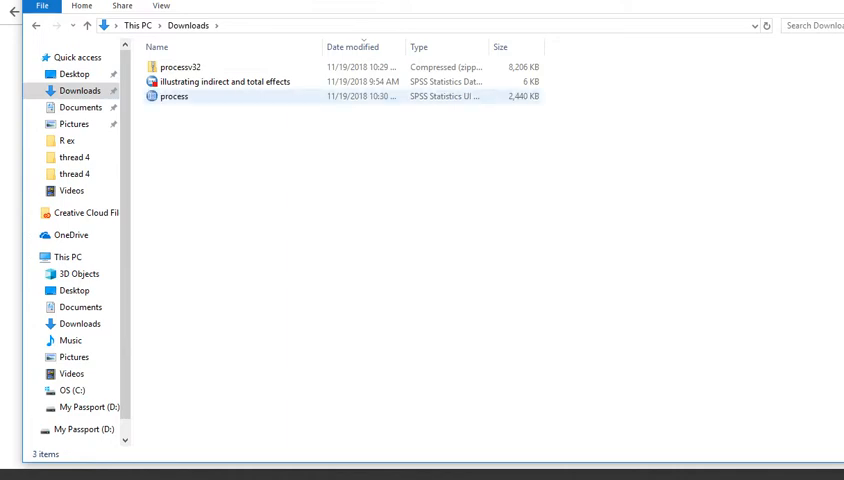
left_click(172, 96)
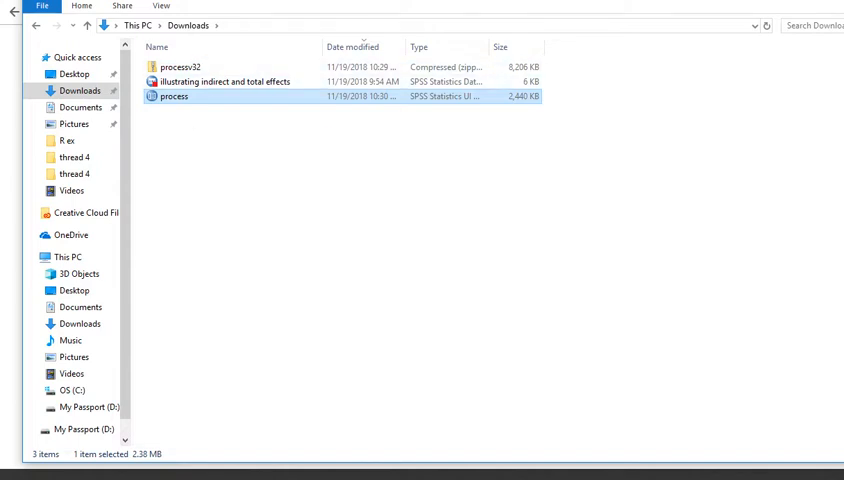
mouse_move(174, 96)
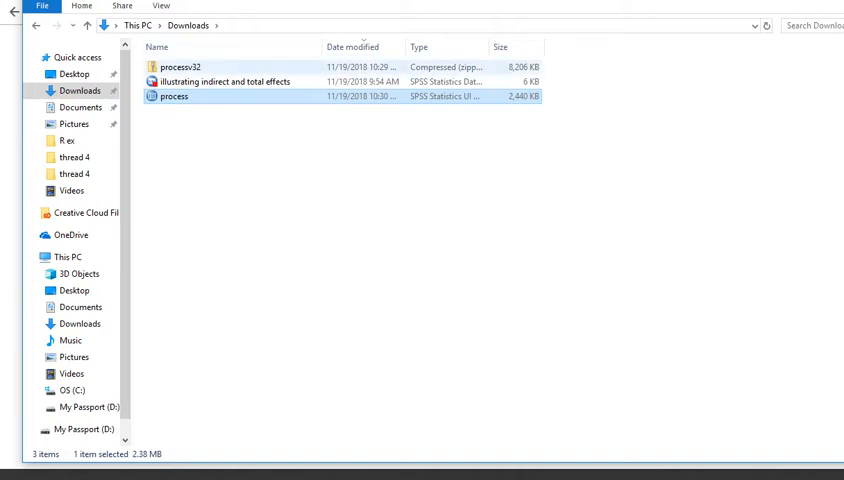
mouse_move(180, 68)
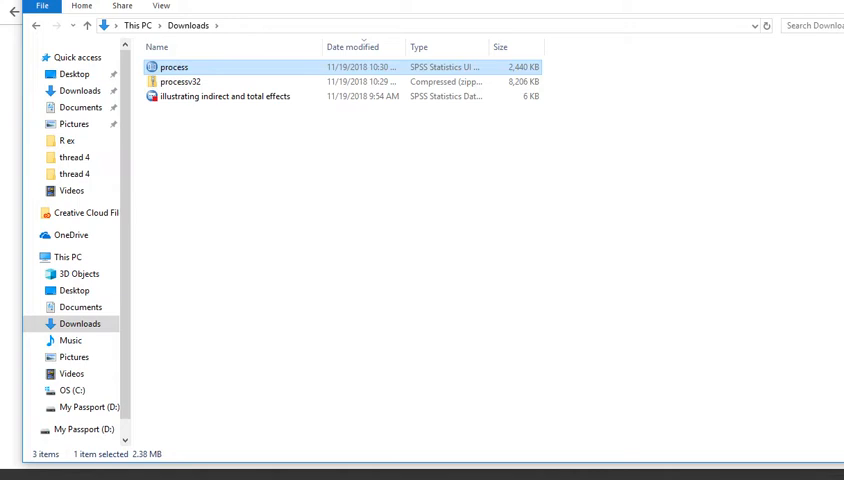
mouse_move(540, 476)
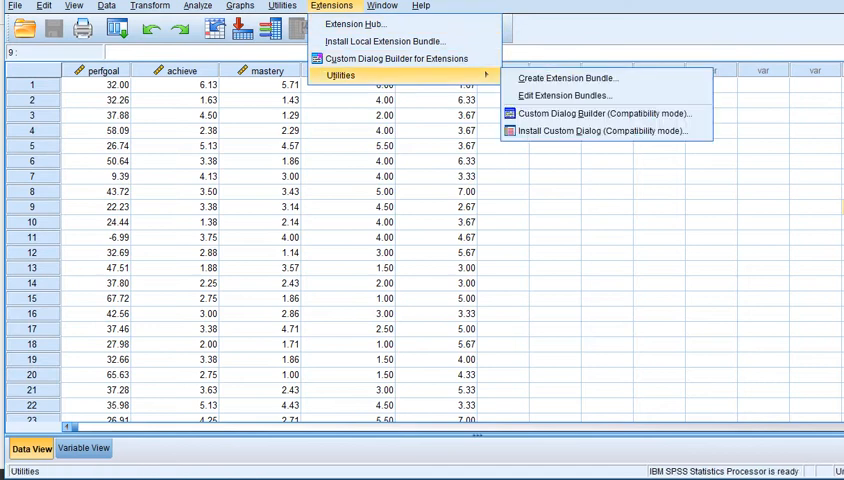
mouse_move(600, 112)
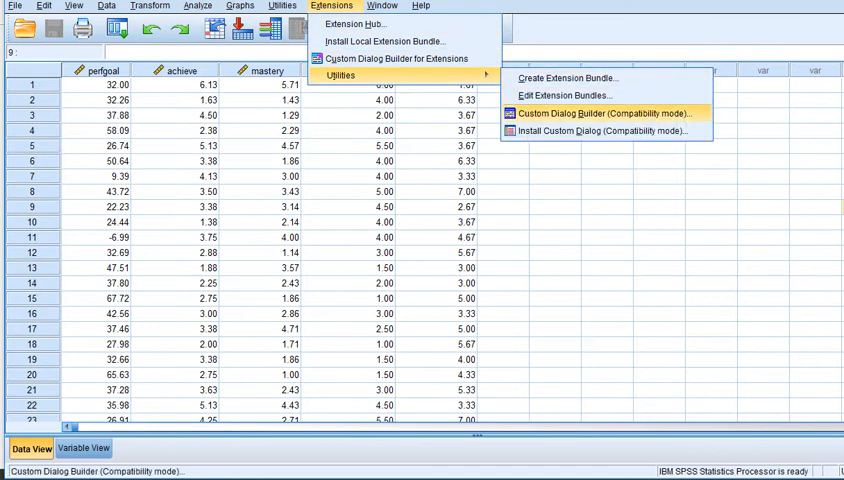
mouse_move(604, 132)
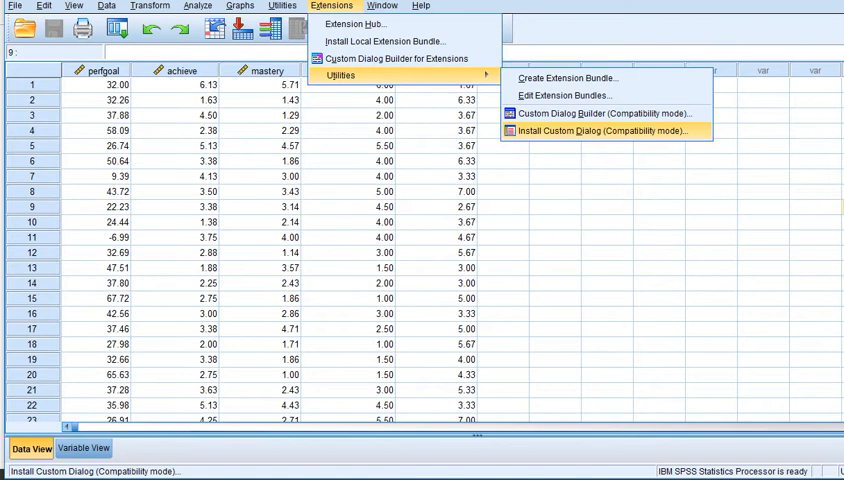
Install process.spd from Downloads via Install Custom Dialog
left_click(596, 132)
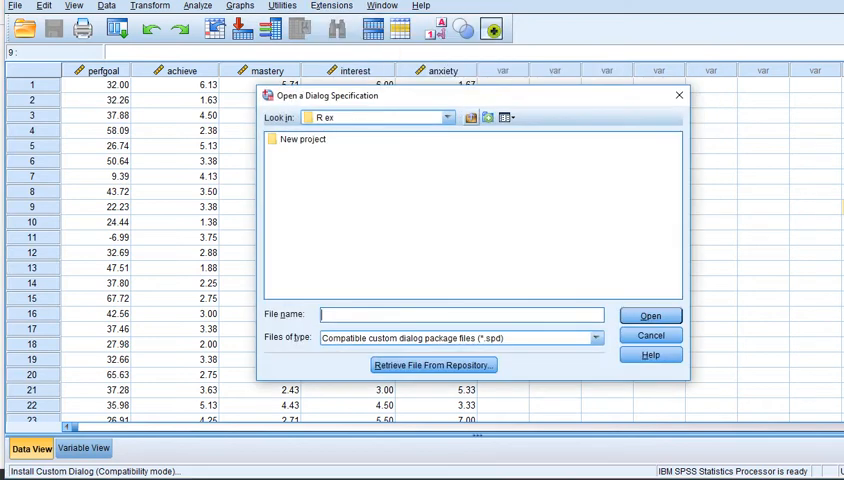
left_click(448, 116)
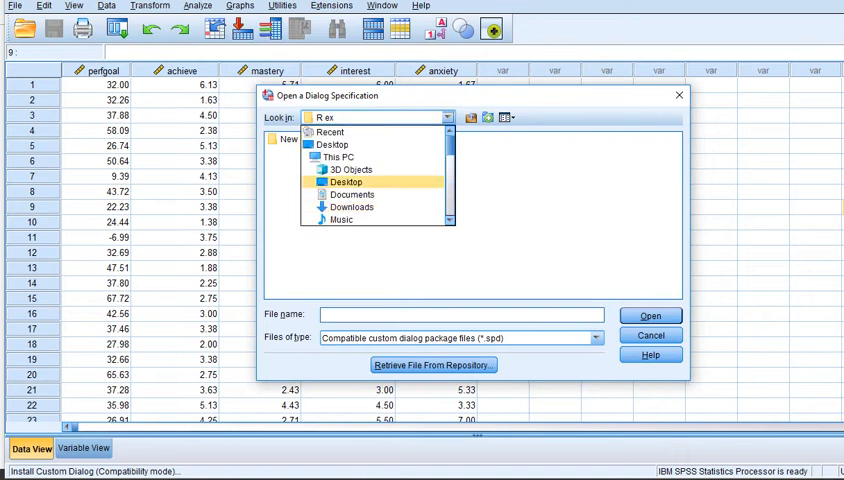
left_click(352, 208)
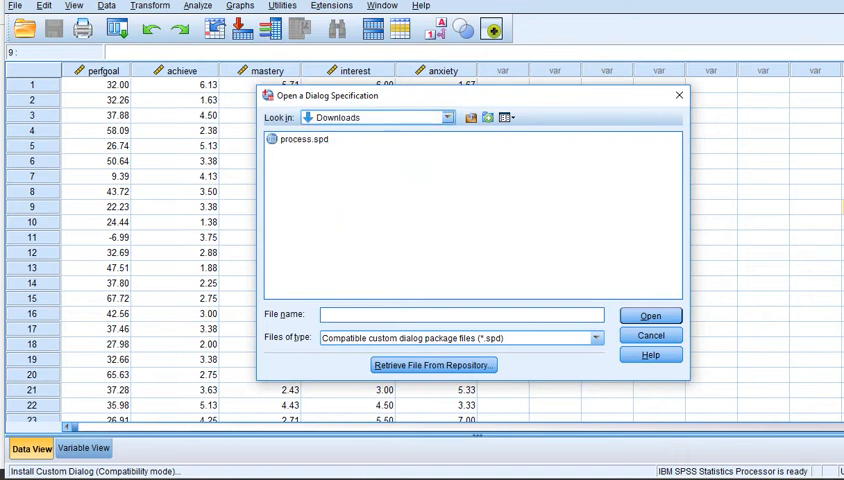
left_click(300, 140)
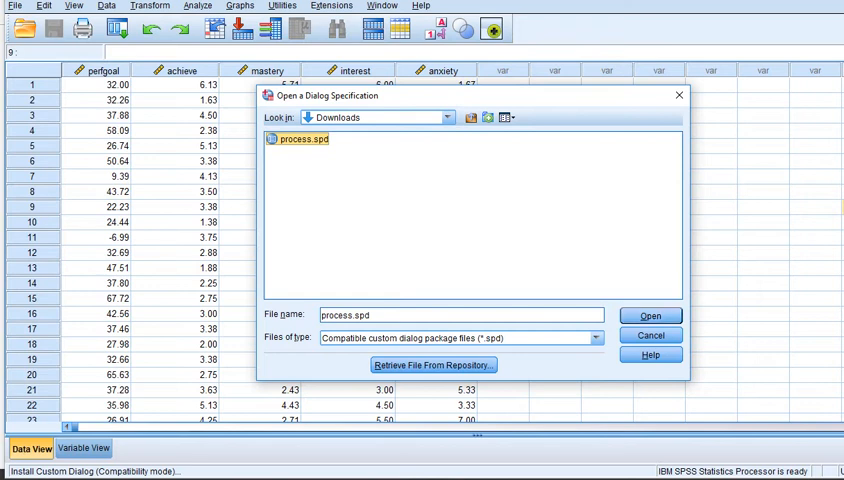
left_click(648, 316)
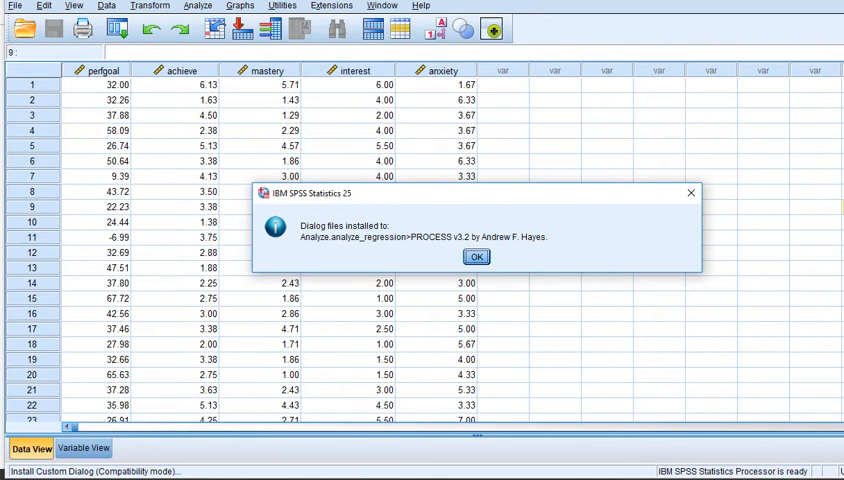
Dismiss the confirmation and launch PROCESS v3.2 from Analyze > Regression
left_click(476, 256)
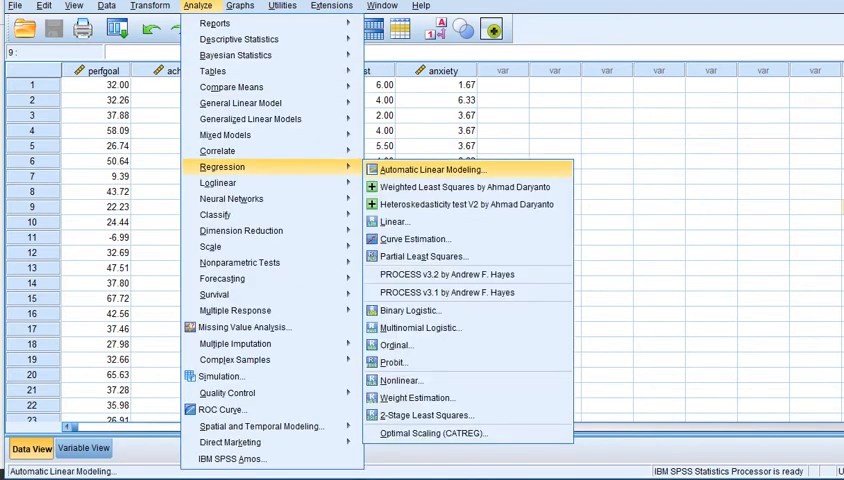
mouse_move(450, 272)
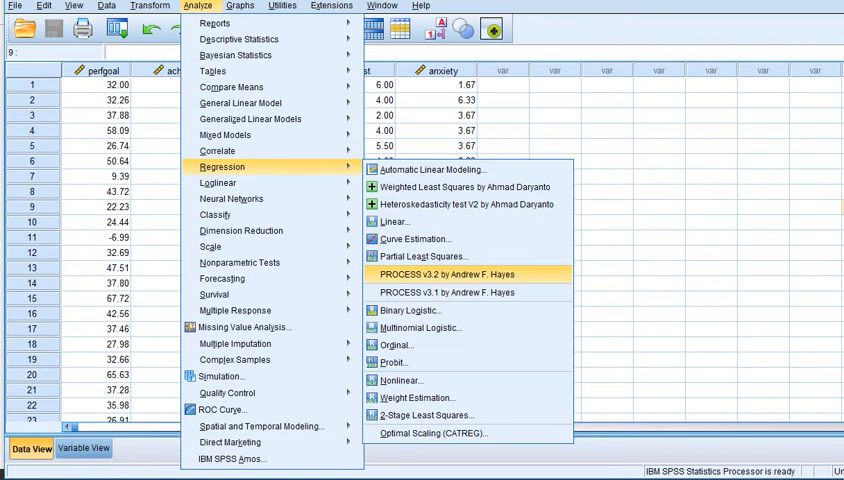
left_click(450, 272)
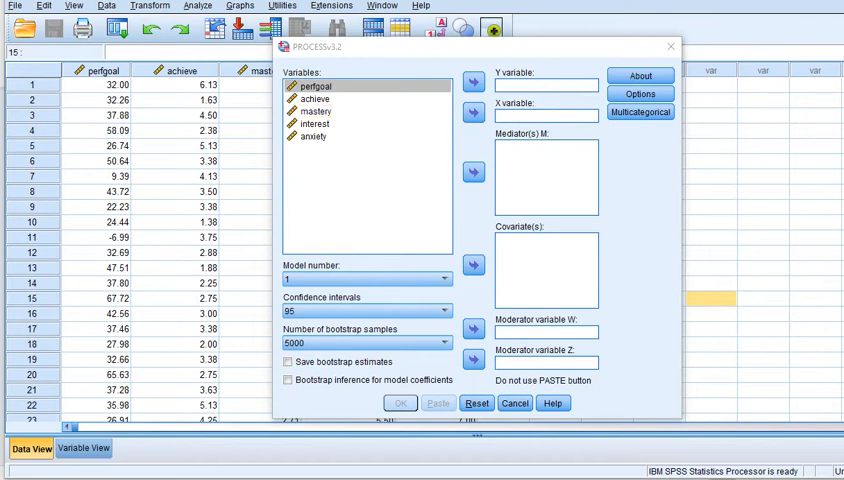
Set model number 1 and keep 5000 bootstrap samples in the PROCESS dialog
left_click(442, 280)
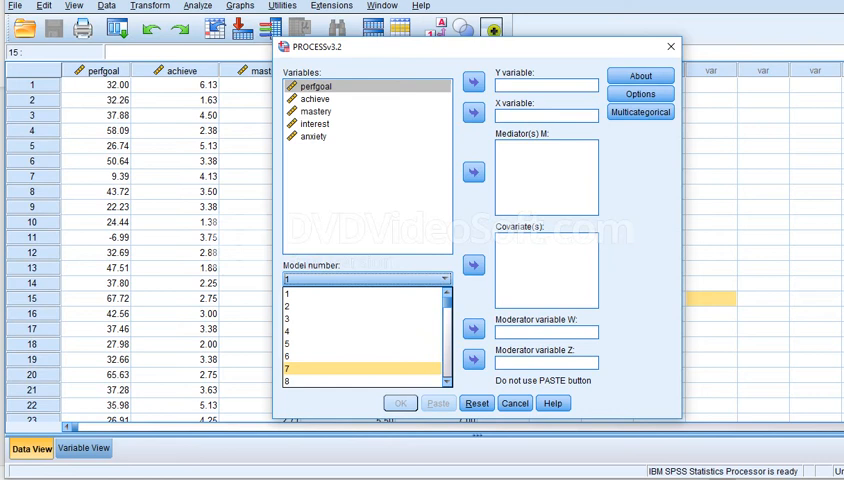
left_click(350, 296)
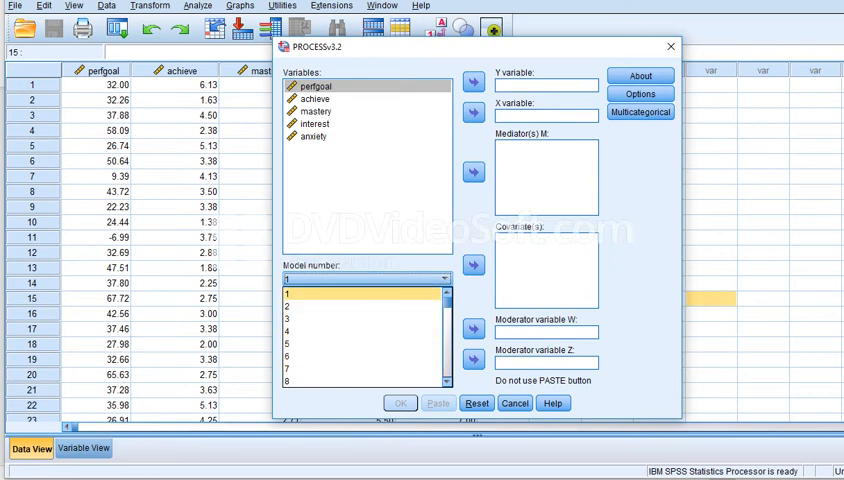
left_click(364, 280)
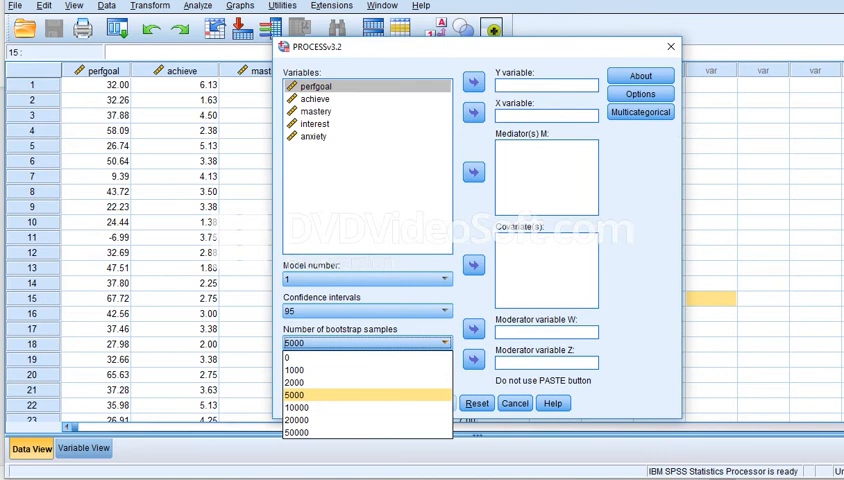
left_click(294, 396)
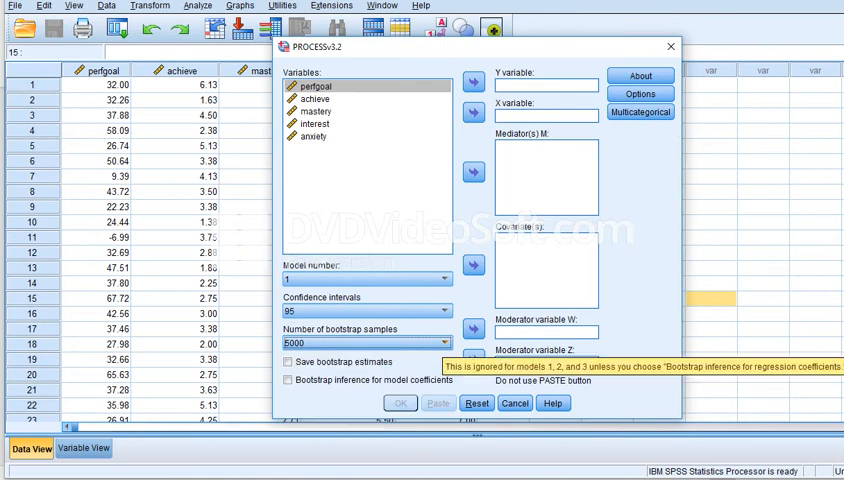